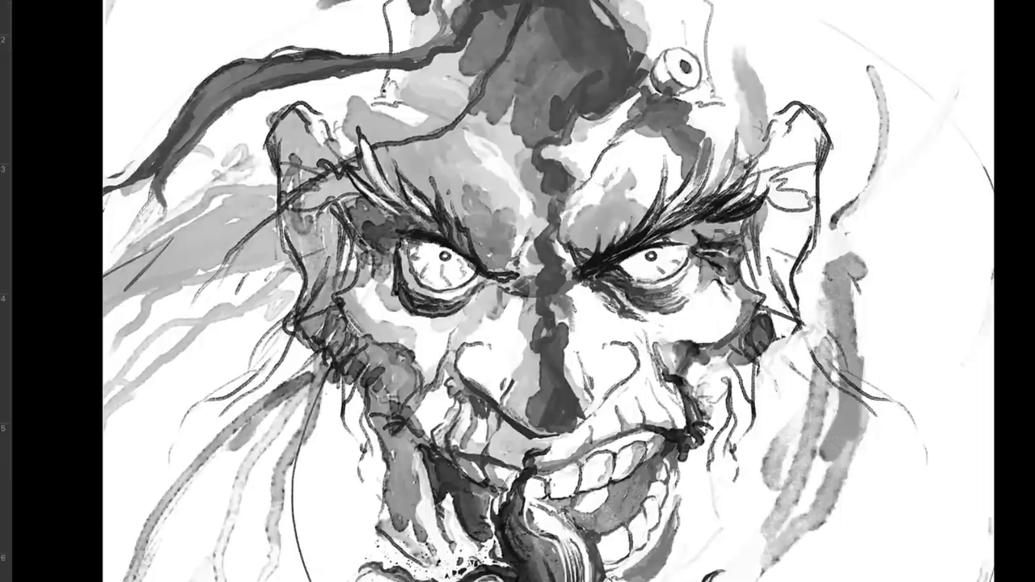
Step: Add a purple-and-cream Gradient Map, then shift duplicated Layer 148's hue +32 toward magenta
key("Tab")
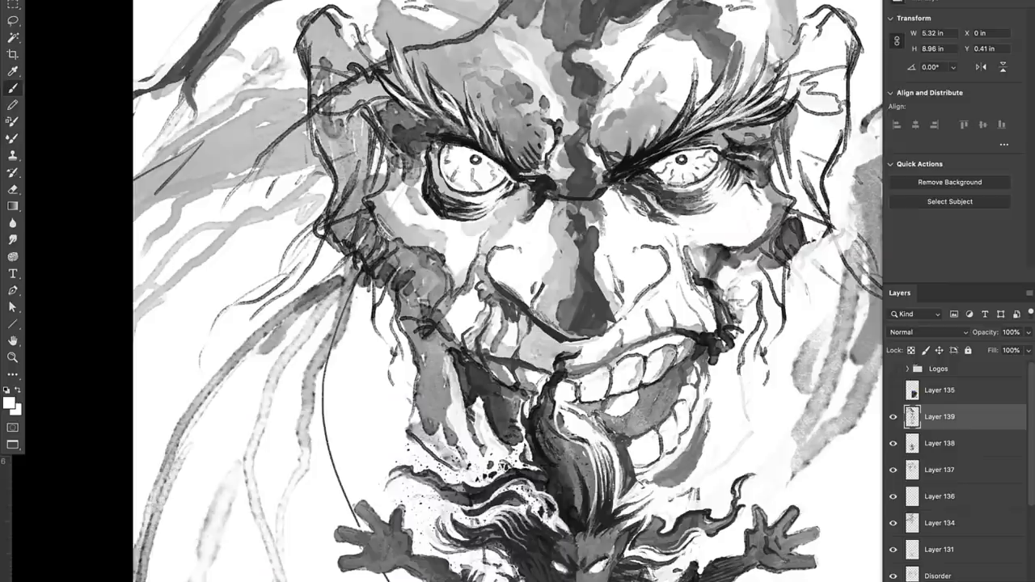
key("Tab")
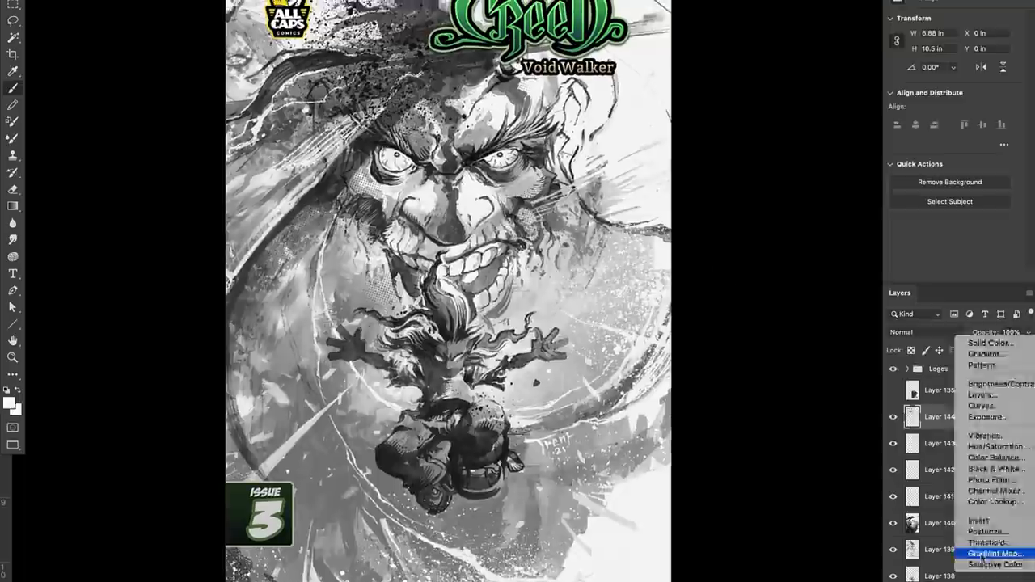
left_click(993, 553)
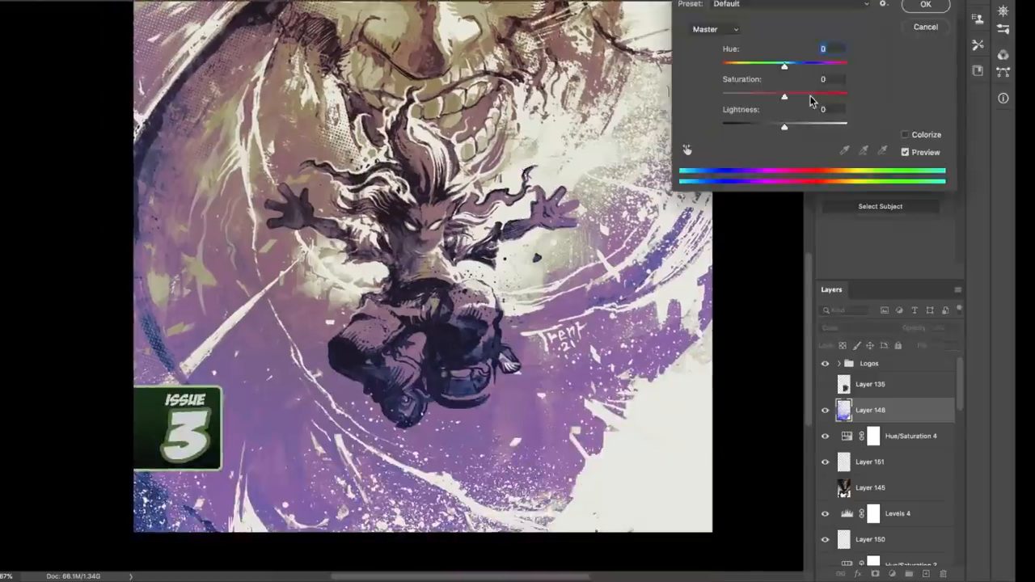
left_click_drag(784, 66, 805, 67)
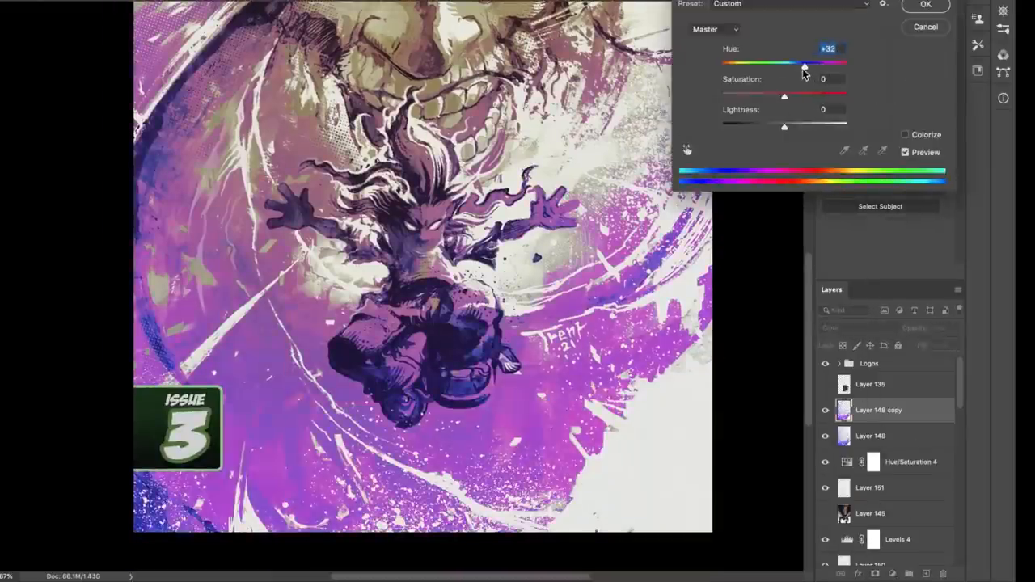
left_click(925, 5)
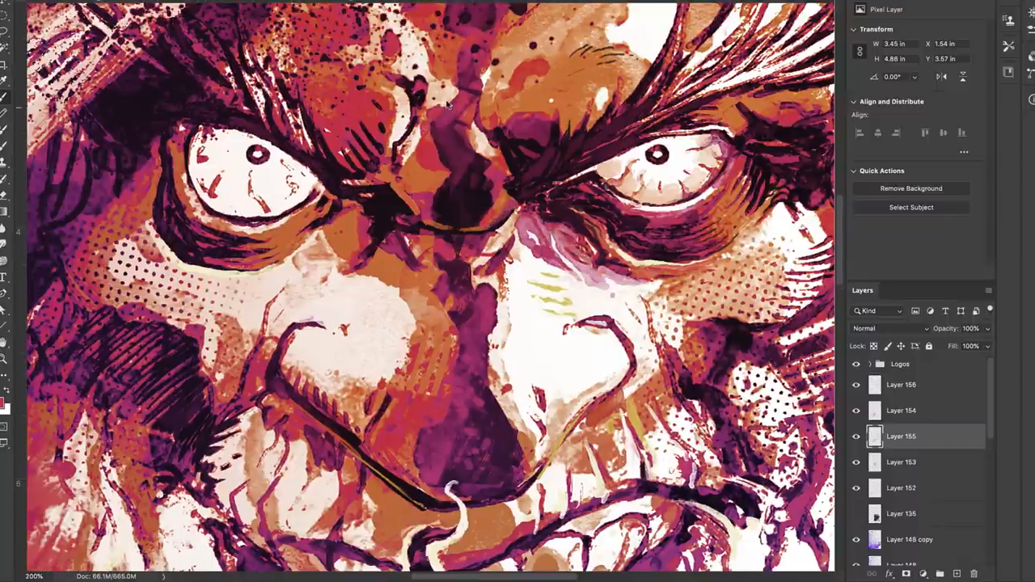
Step: Paint orange on the forehead and tan on the teeth on Layer 155
scroll("down", 3)
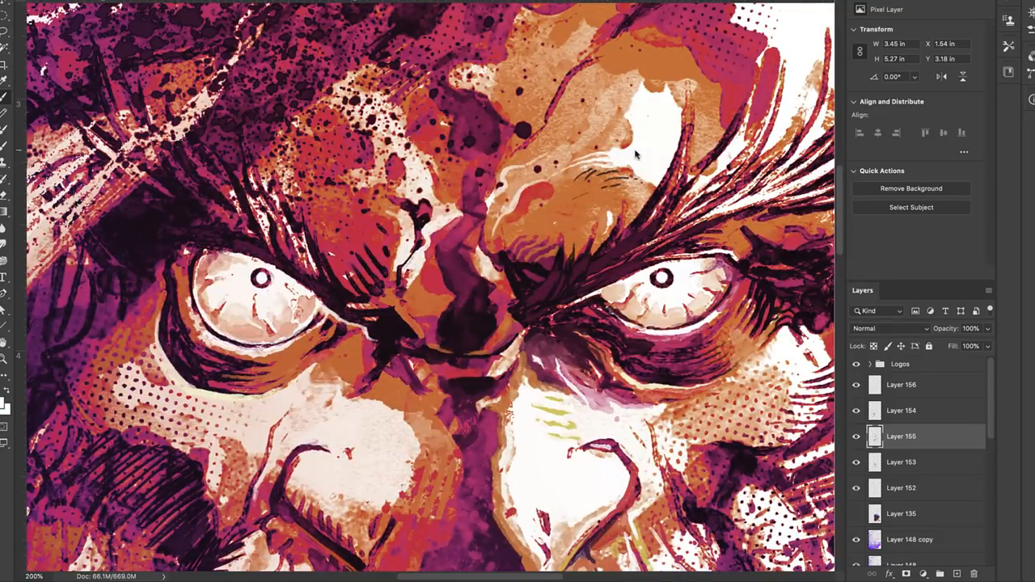
scroll("down", 3)
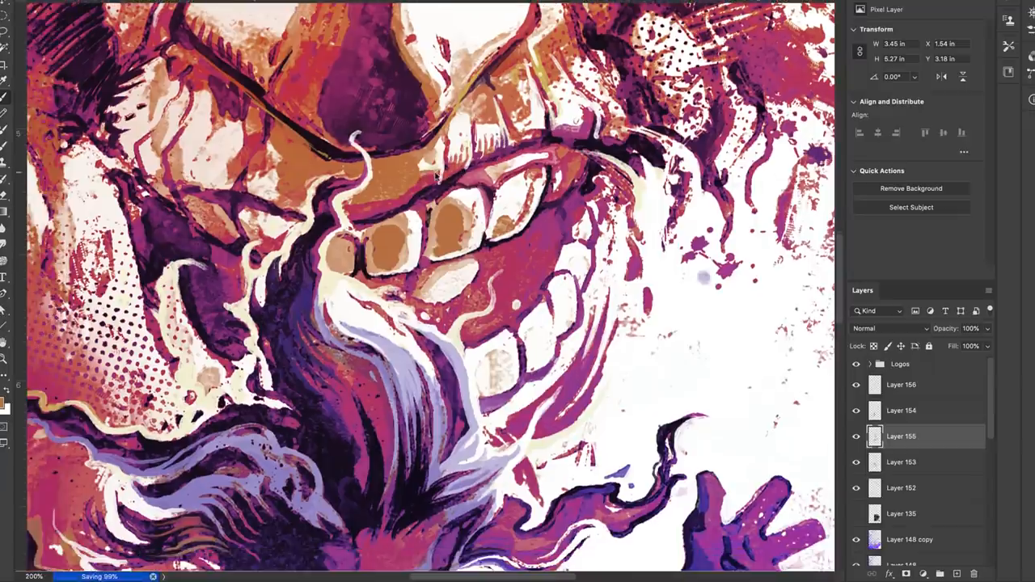
Step: Zoom out from the painted face ahead of adding Layer 157
scroll("down", 3)
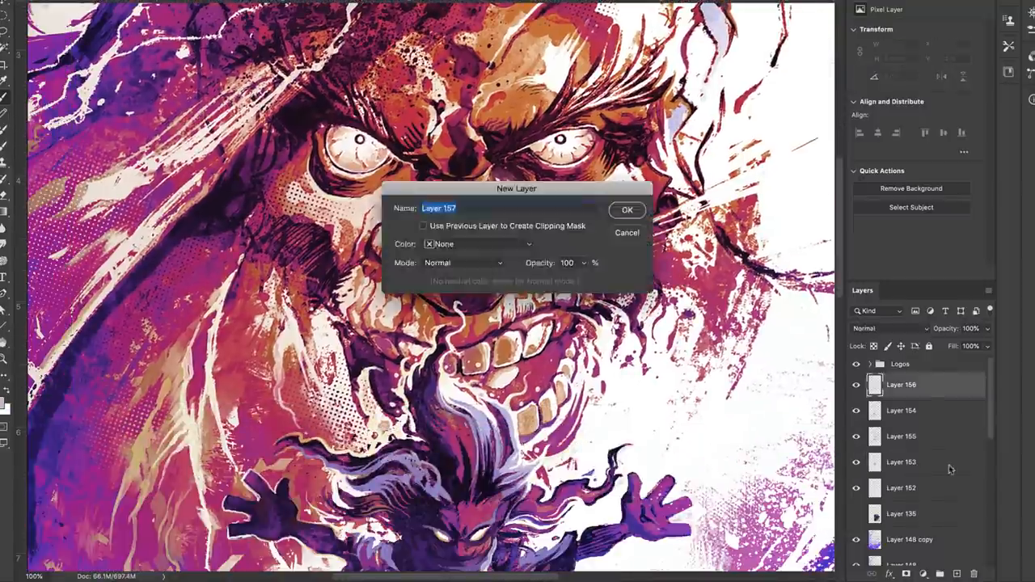
Step: Create Layer 157 and apply Hue -180, Lightness +44 for pale green patches
left_click(628, 210)
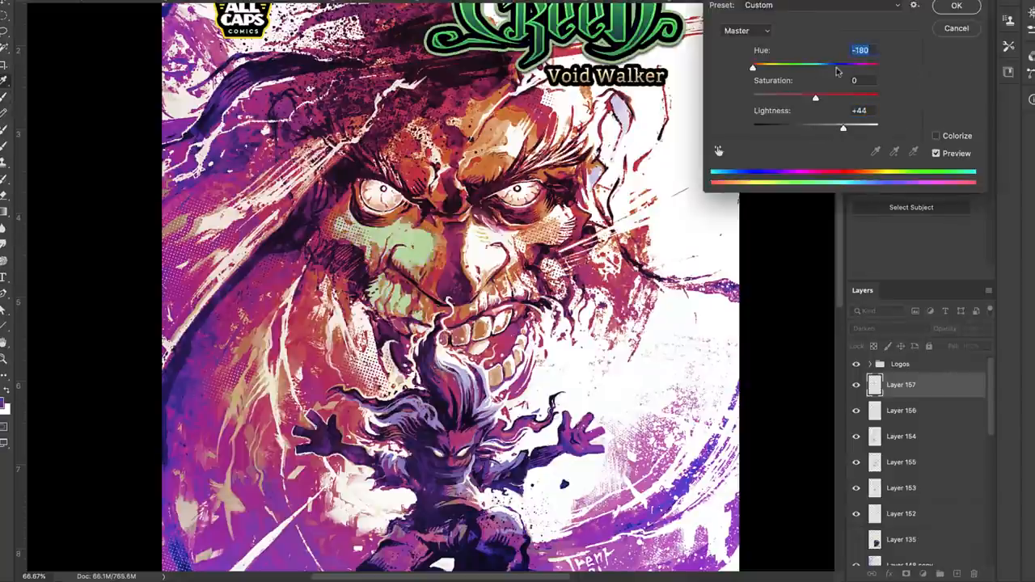
left_click(956, 5)
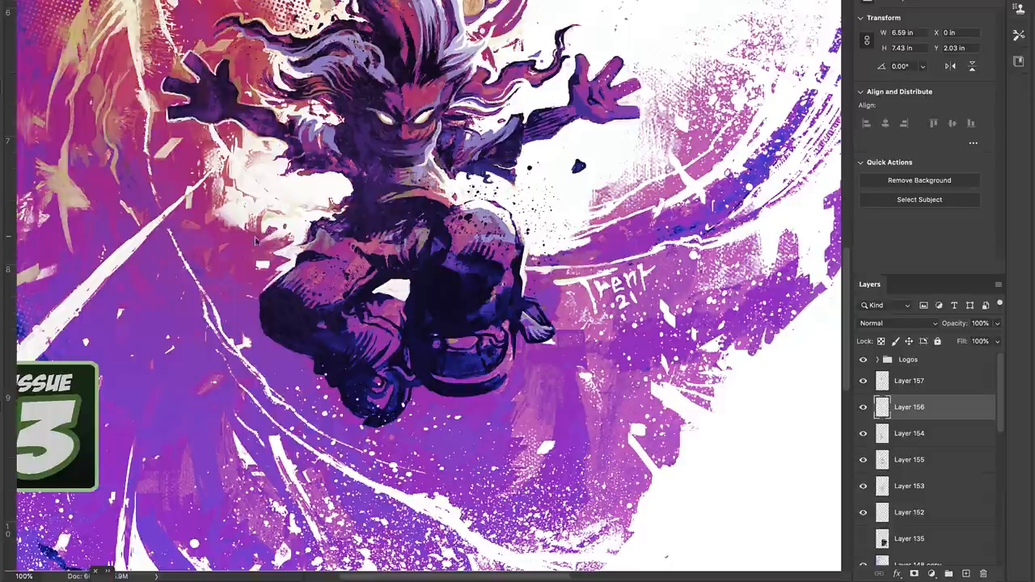
mouse_move(243, 393)
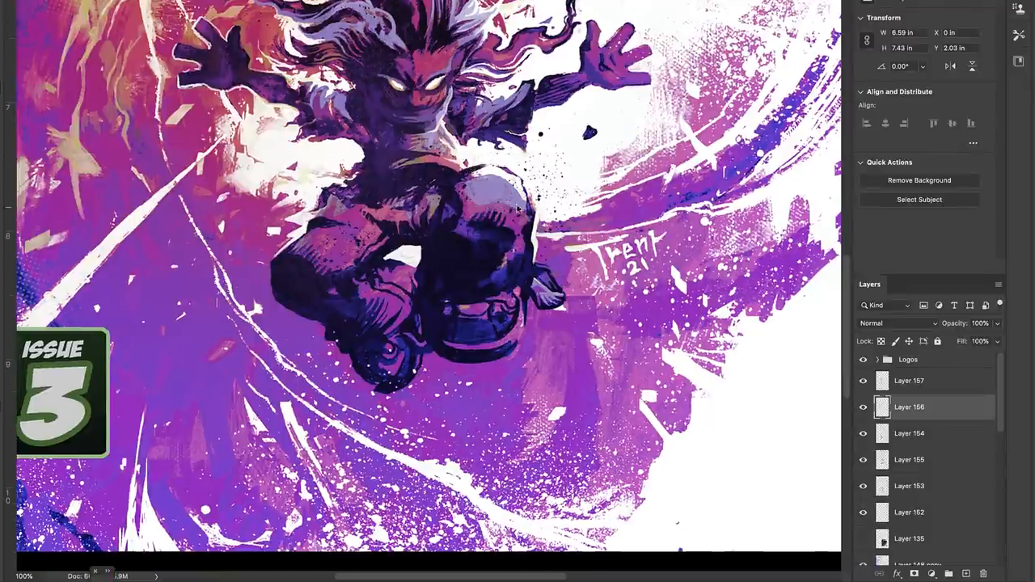
Step: Paint splatter textures on new Layers 156–160, blending the top one as Multiply
scroll("down", 3)
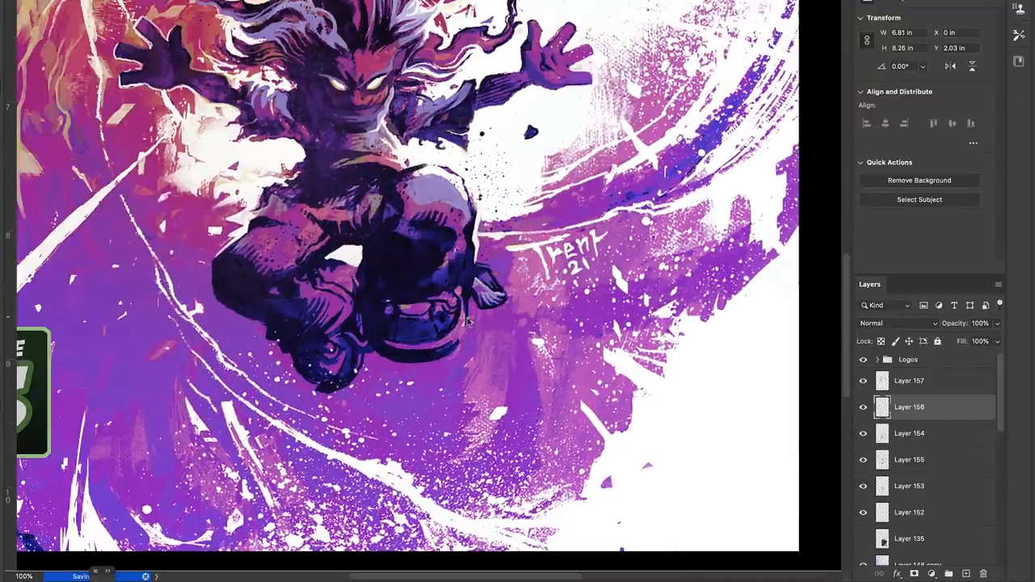
left_click(909, 380)
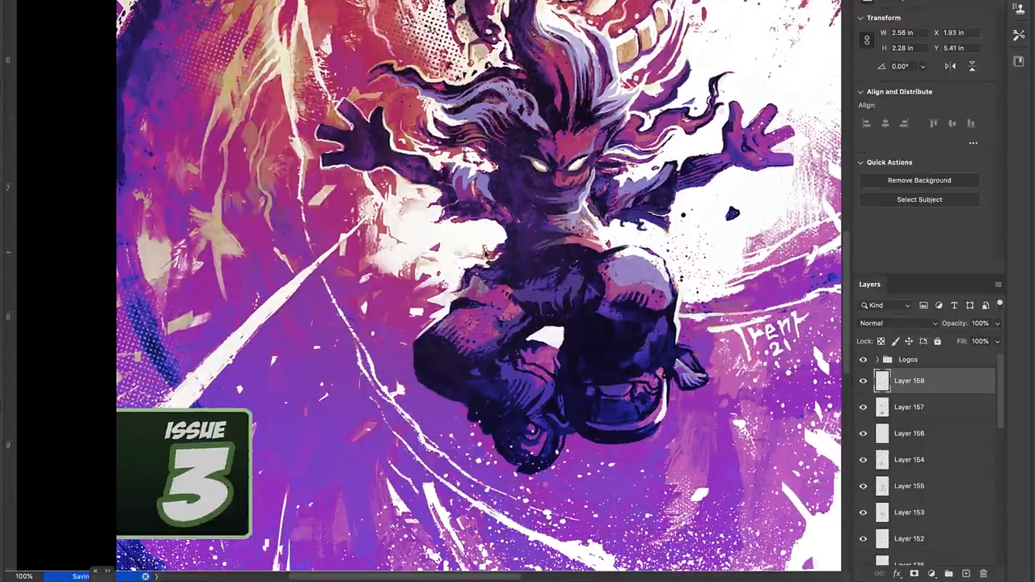
mouse_move(543, 274)
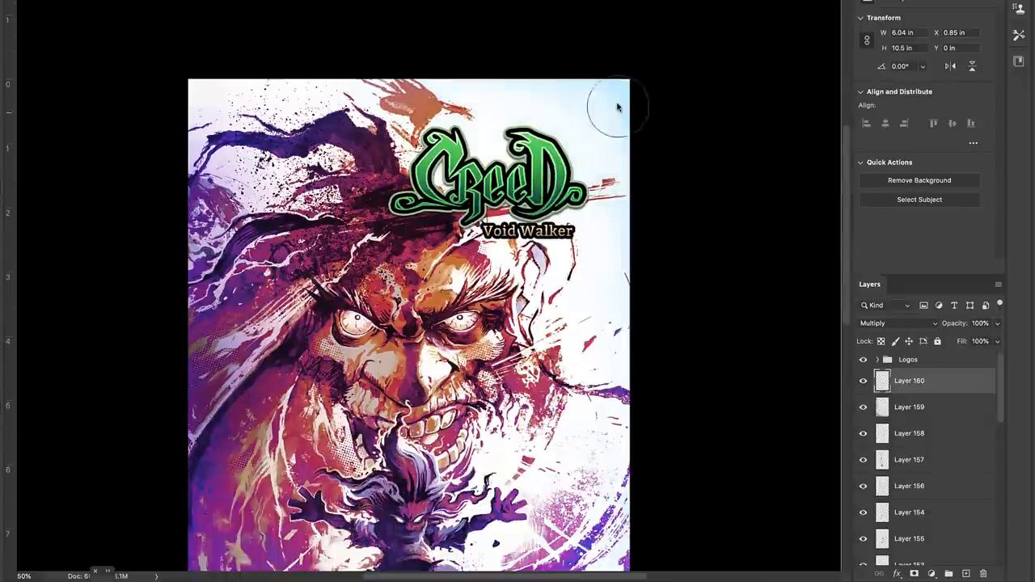
Step: Replace the face colour on a stamped copy with Fuzziness 198 and Hue +169
scroll("down", 3)
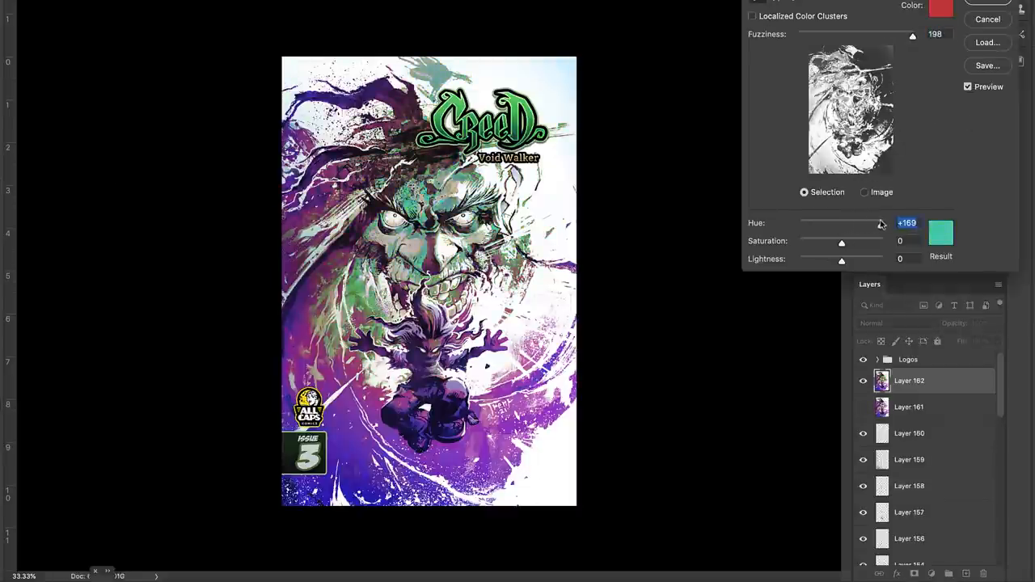
Step: Add teal-painted Layers 163 and 164, with Layer 164 blended as Darken
left_click_drag(877, 223, 841, 224)
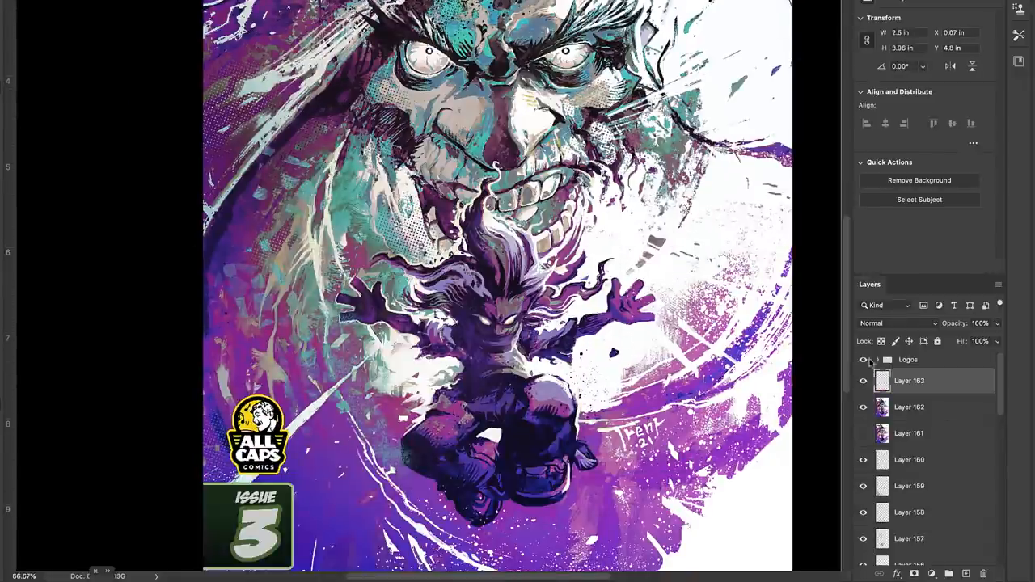
left_click(909, 406)
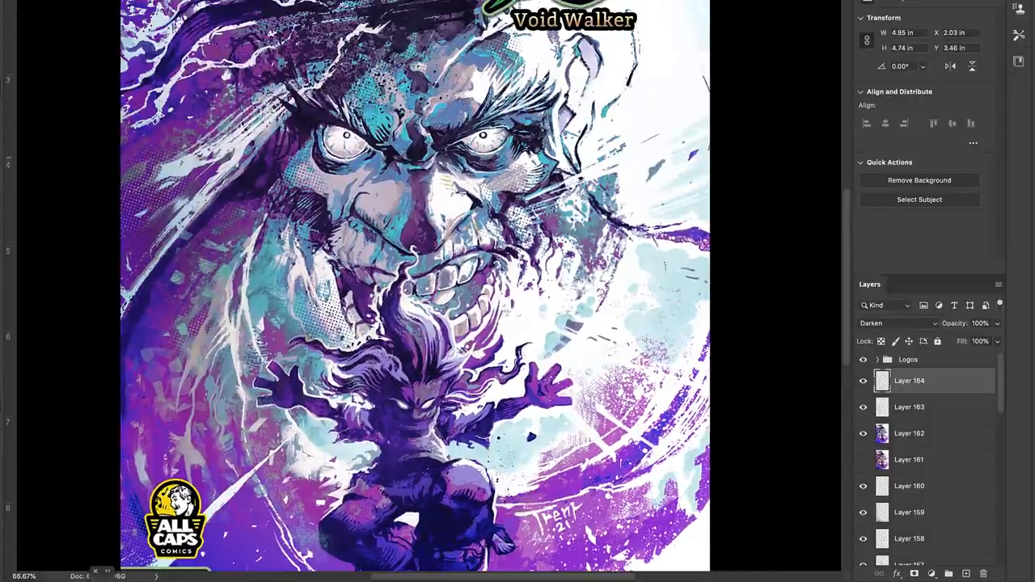
Step: Fill Layer 165 with a purple gradient blended as Soft Light
scroll("down", 3)
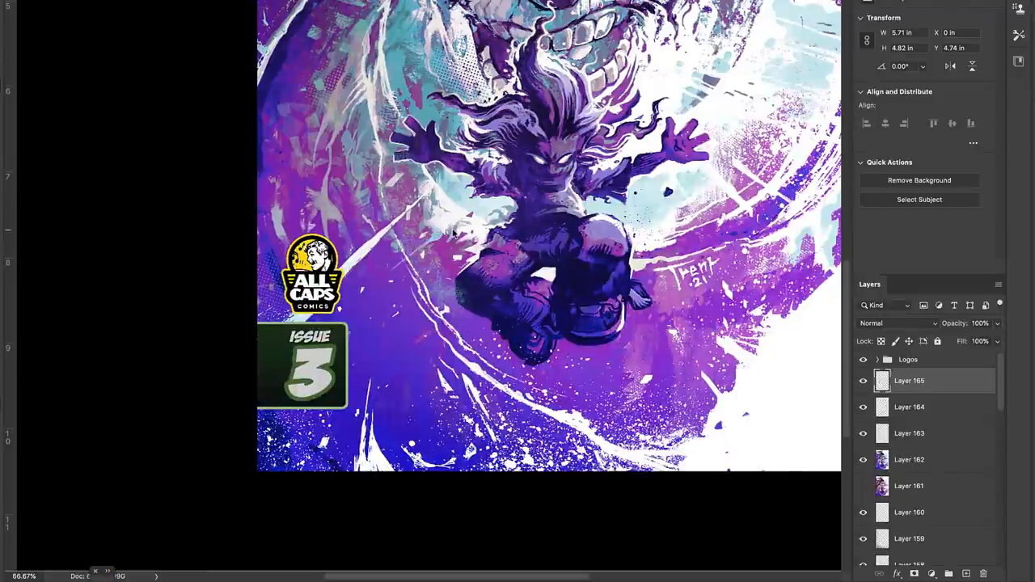
scroll("down", 3)
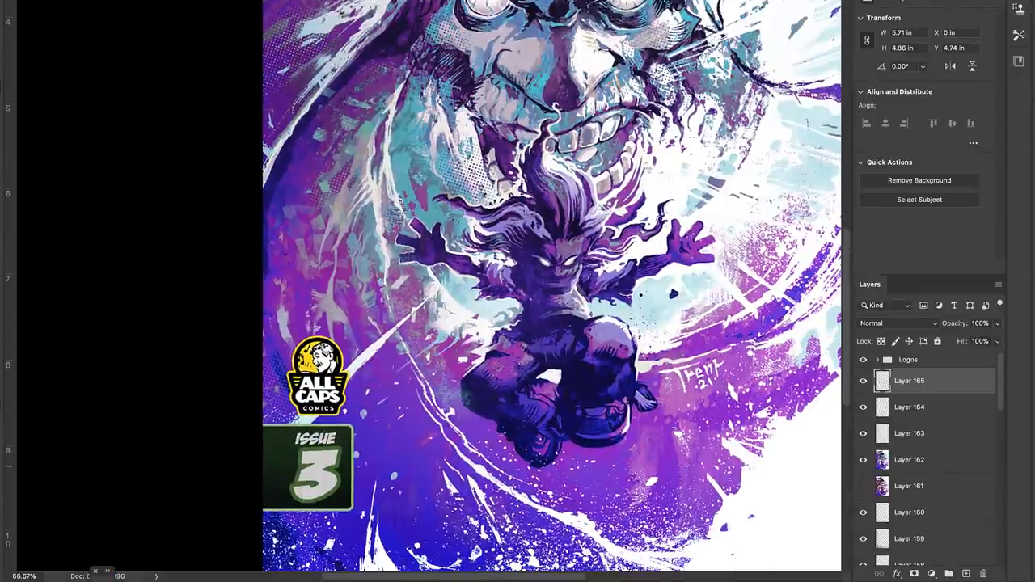
scroll("down", 3)
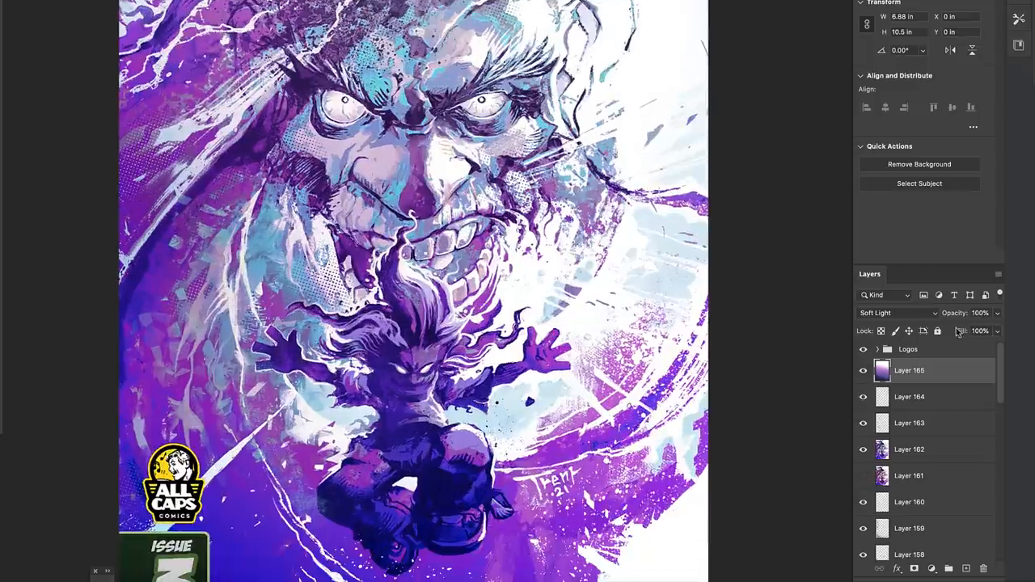
Step: Toggle Layer 167's visibility to compare the partly erased Darken copy
left_click(863, 370)
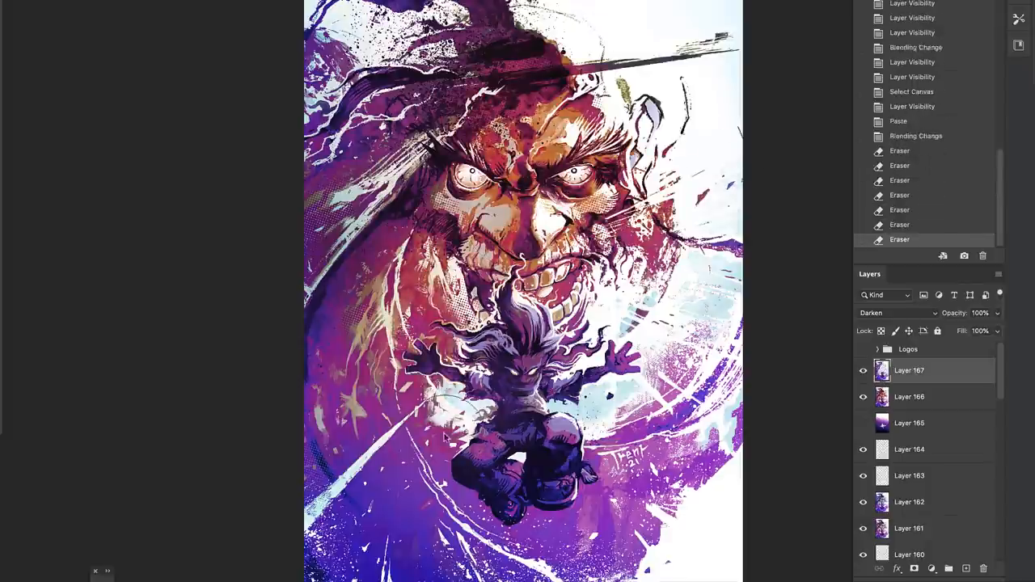
left_click(862, 371)
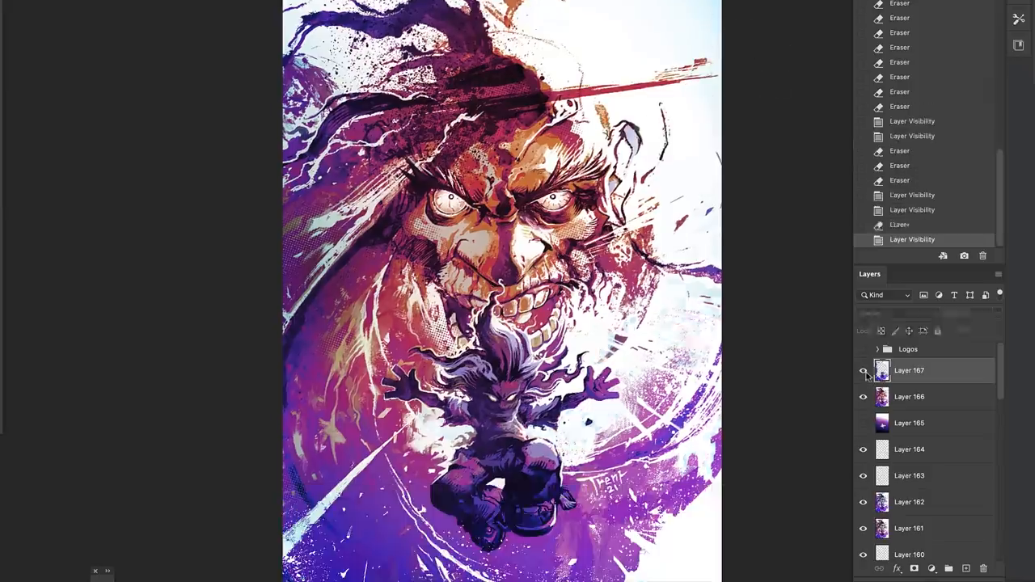